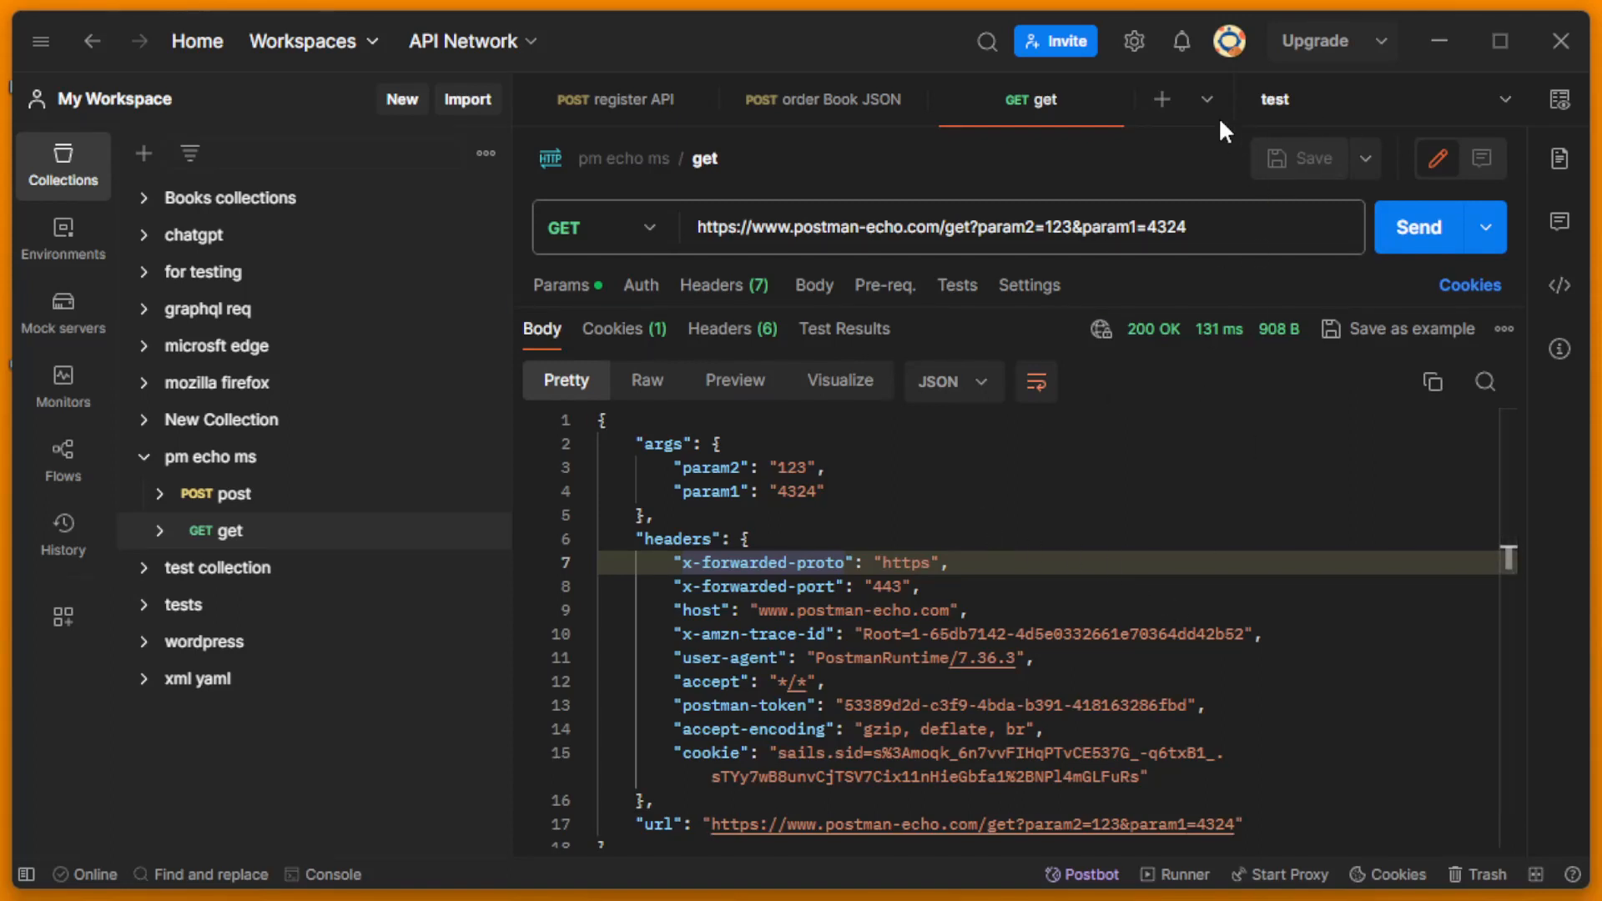
Reveal the header gear menu with Settings and release-notes options.
click(1135, 40)
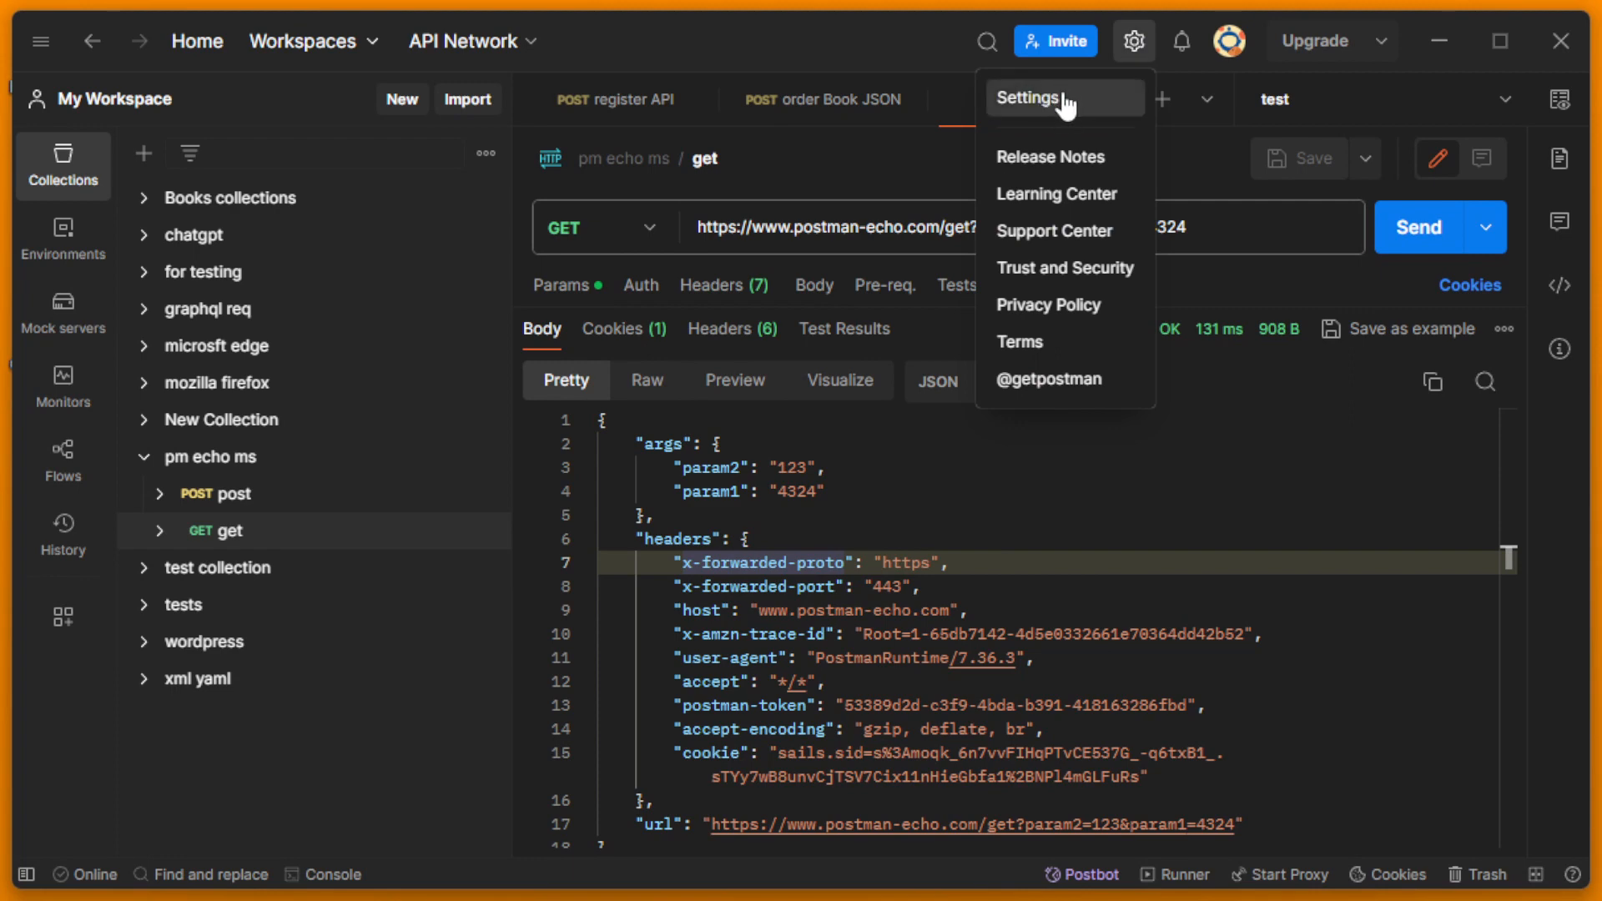
In Certificates settings, remove the old CA file and re-enable the CA certificates toggle.
click(1027, 96)
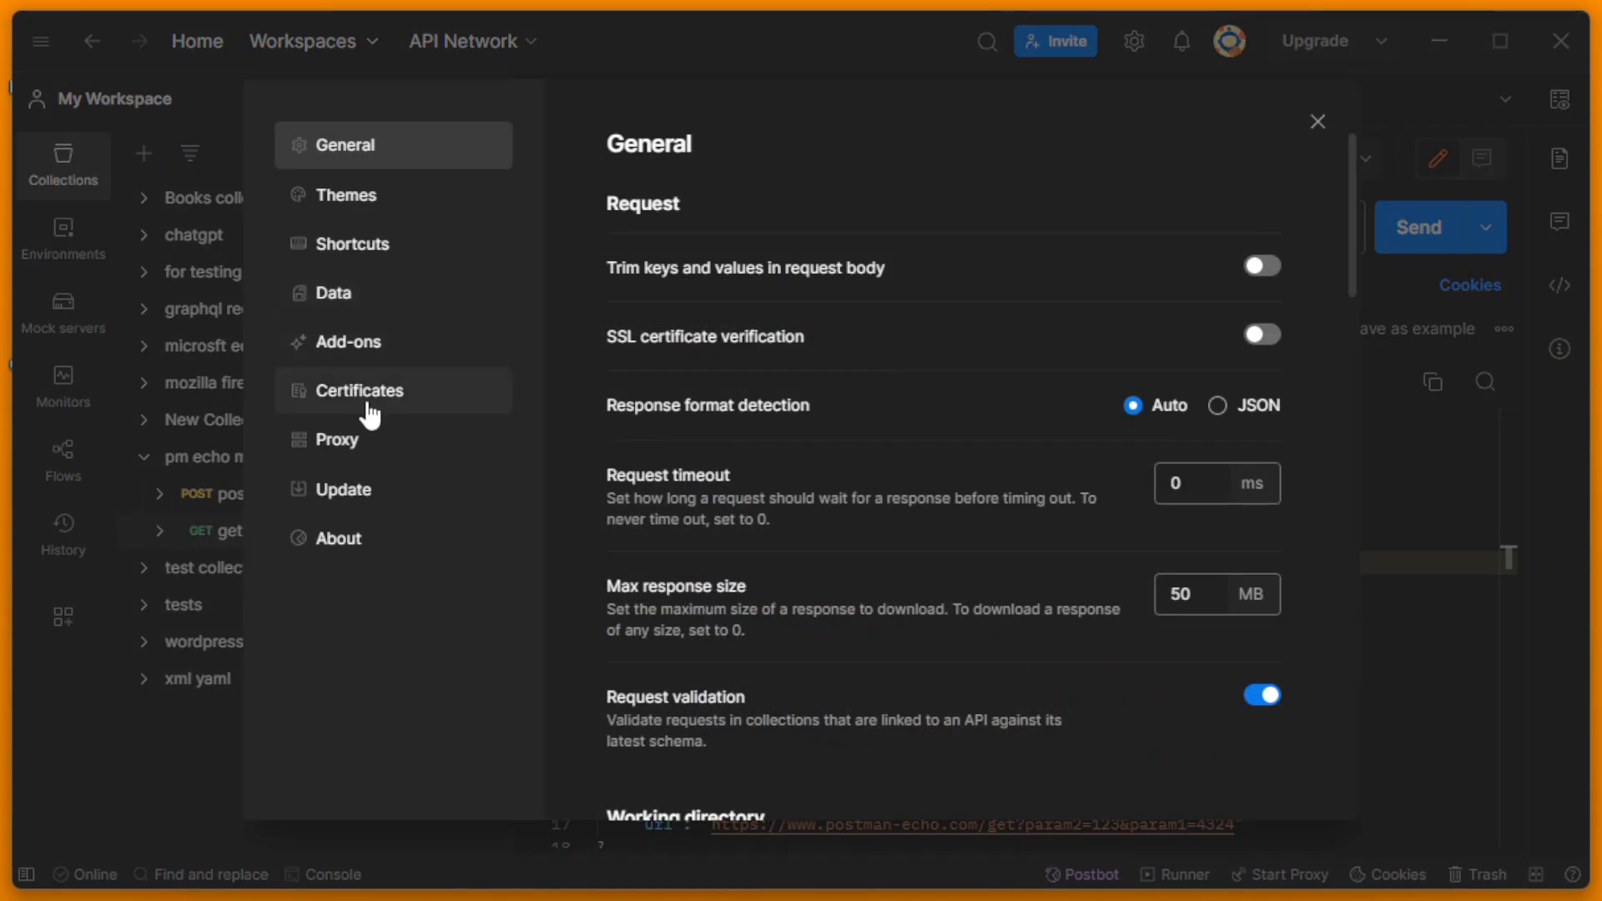
mouse_move(394, 415)
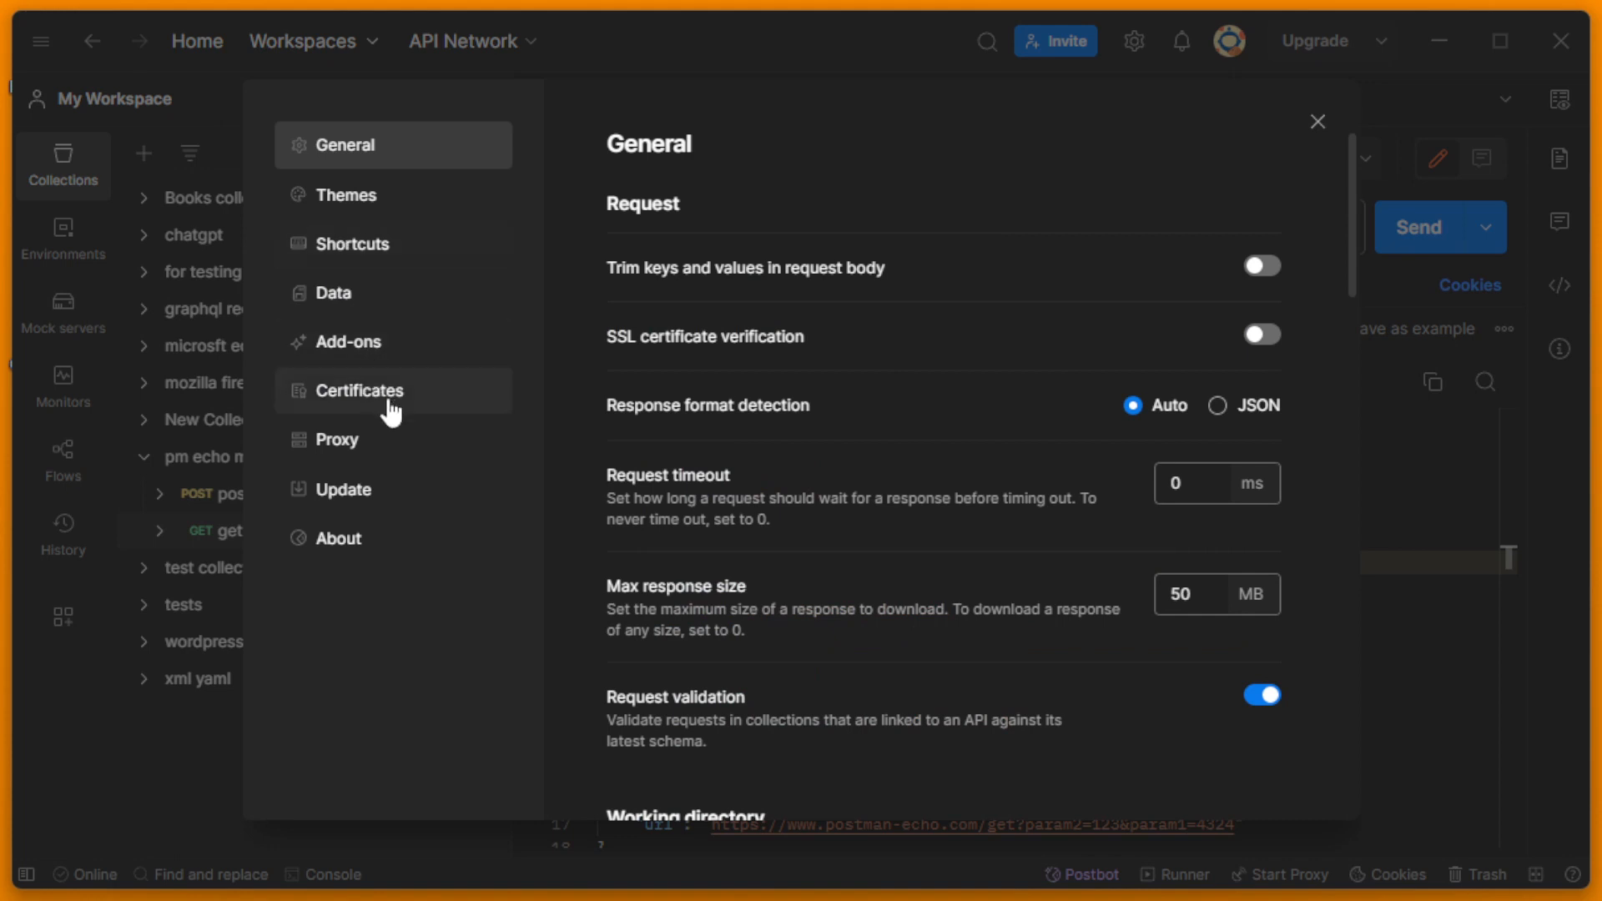
click(361, 390)
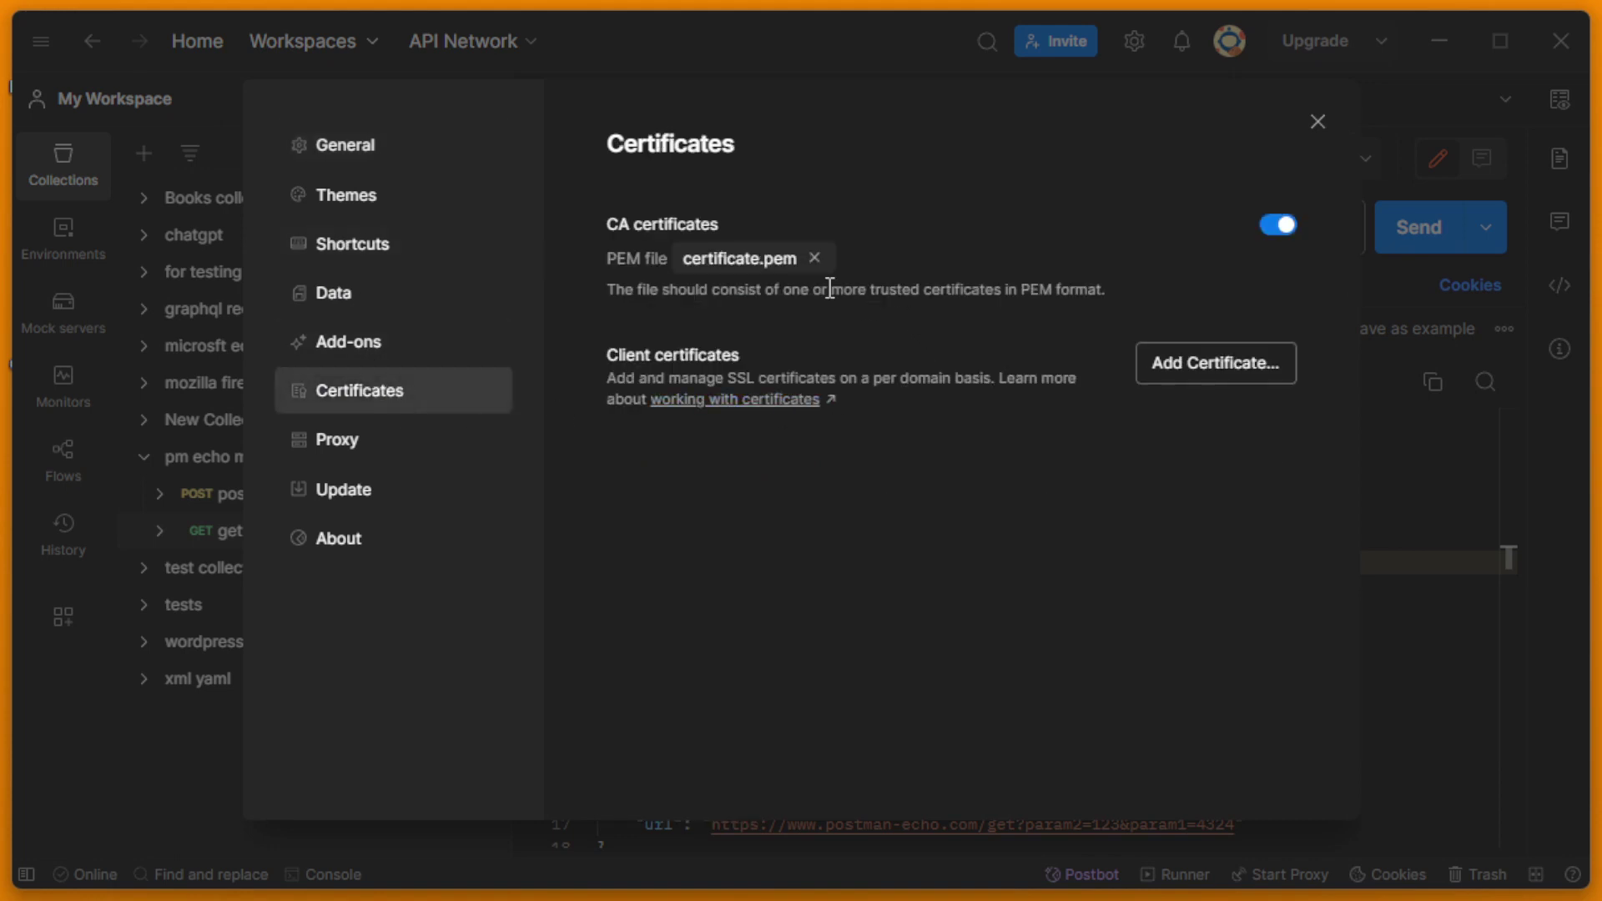
click(814, 257)
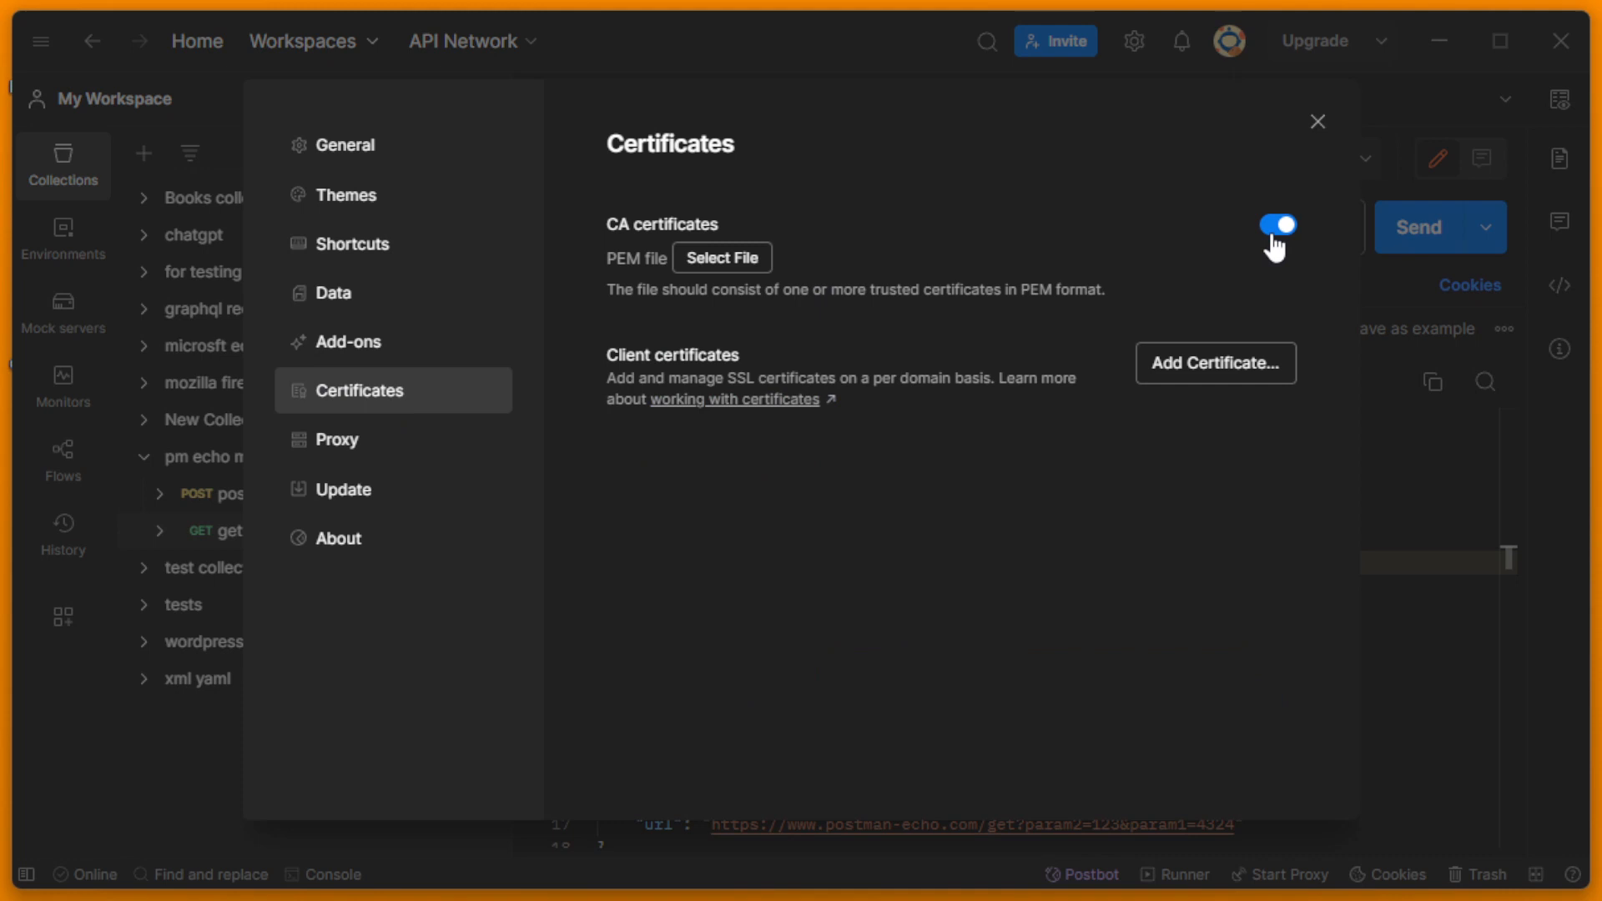
click(1278, 224)
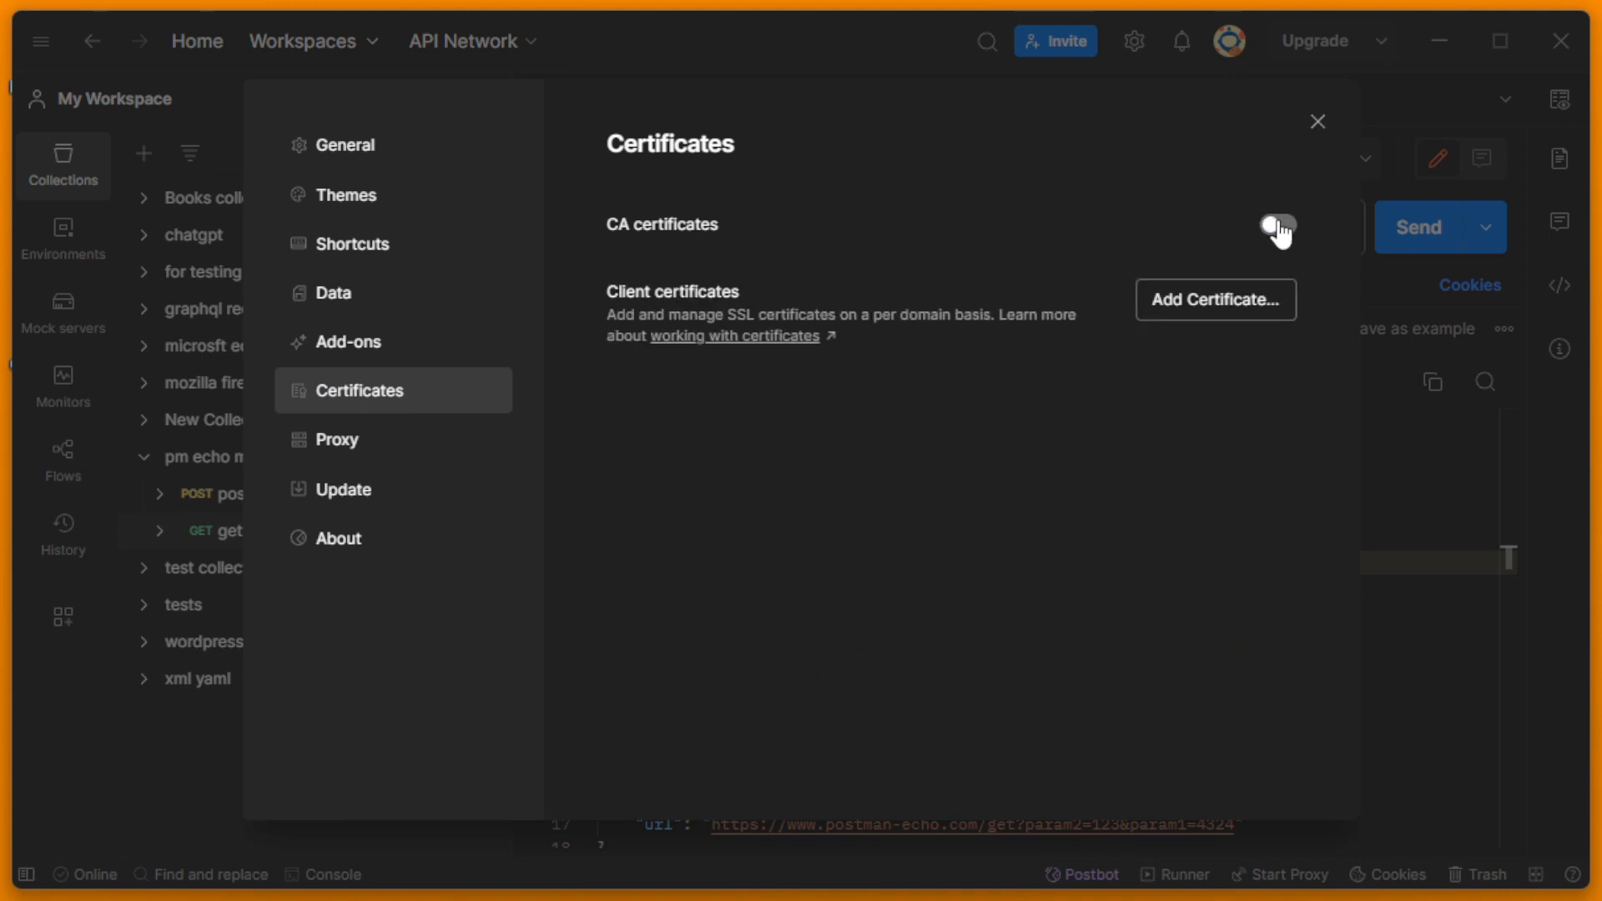
click(1276, 225)
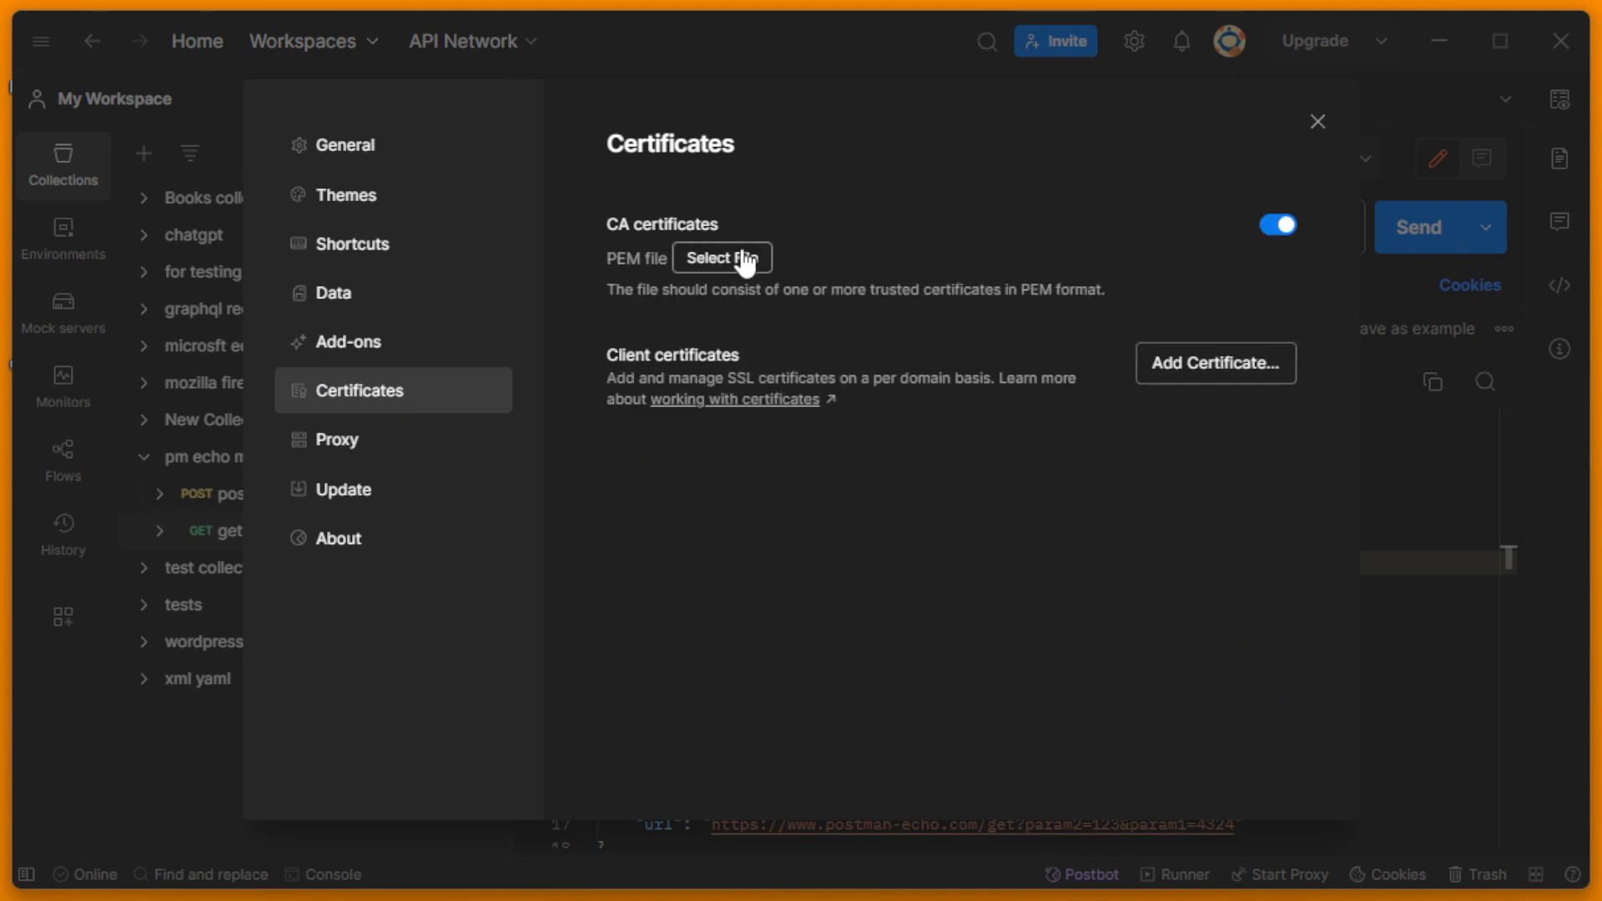
Attach certificate.pem as the trusted CA certificate PEM file.
click(721, 257)
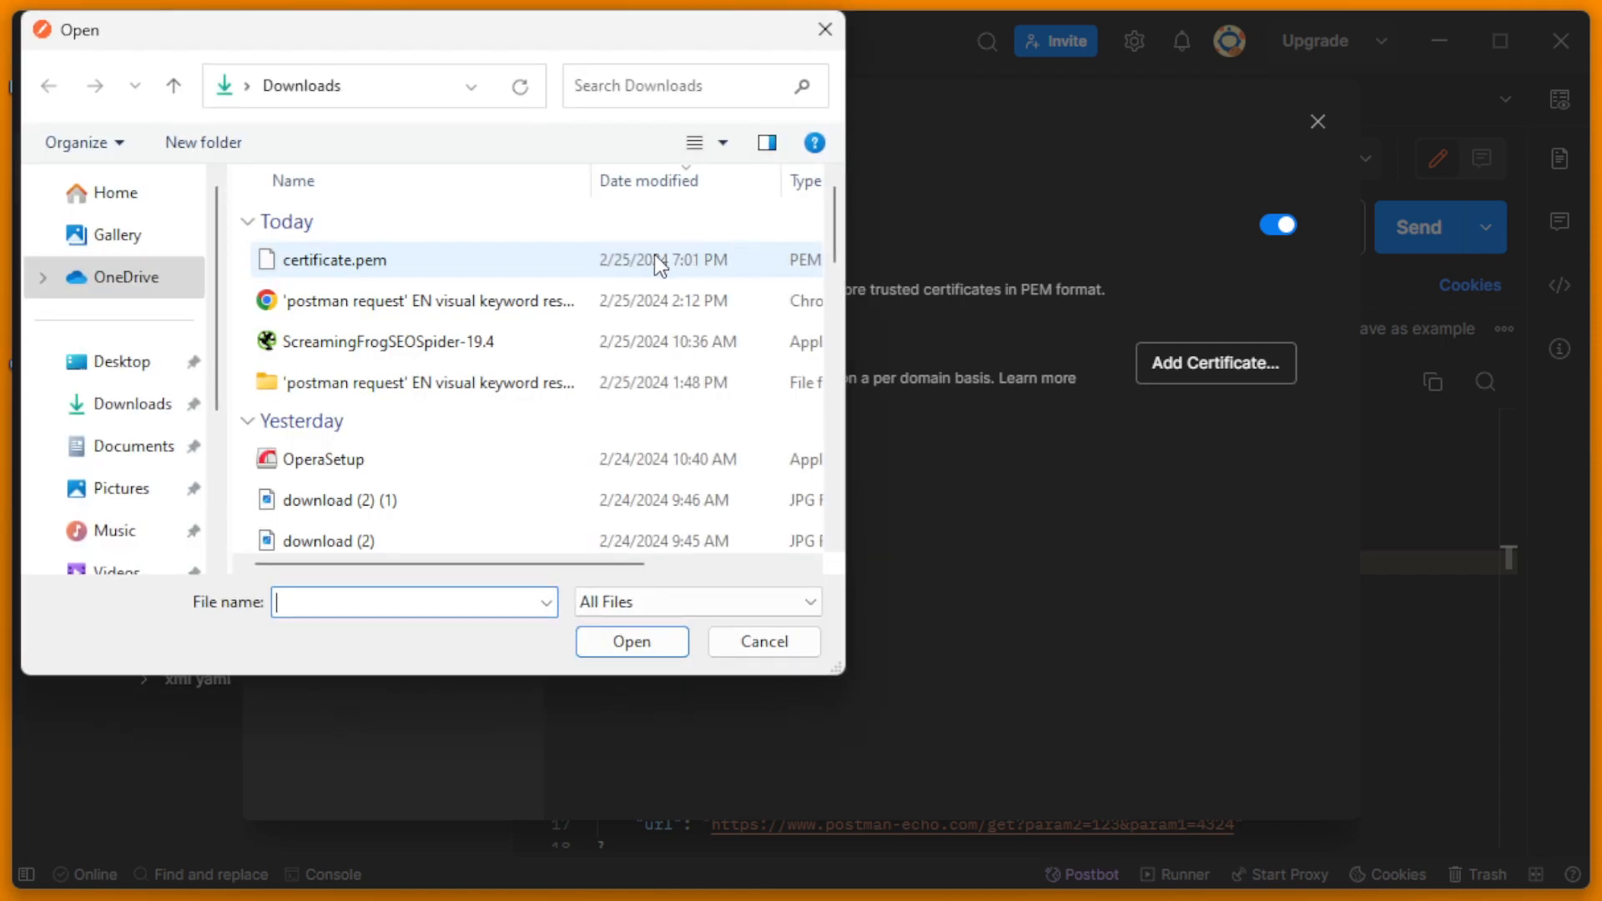
click(631, 641)
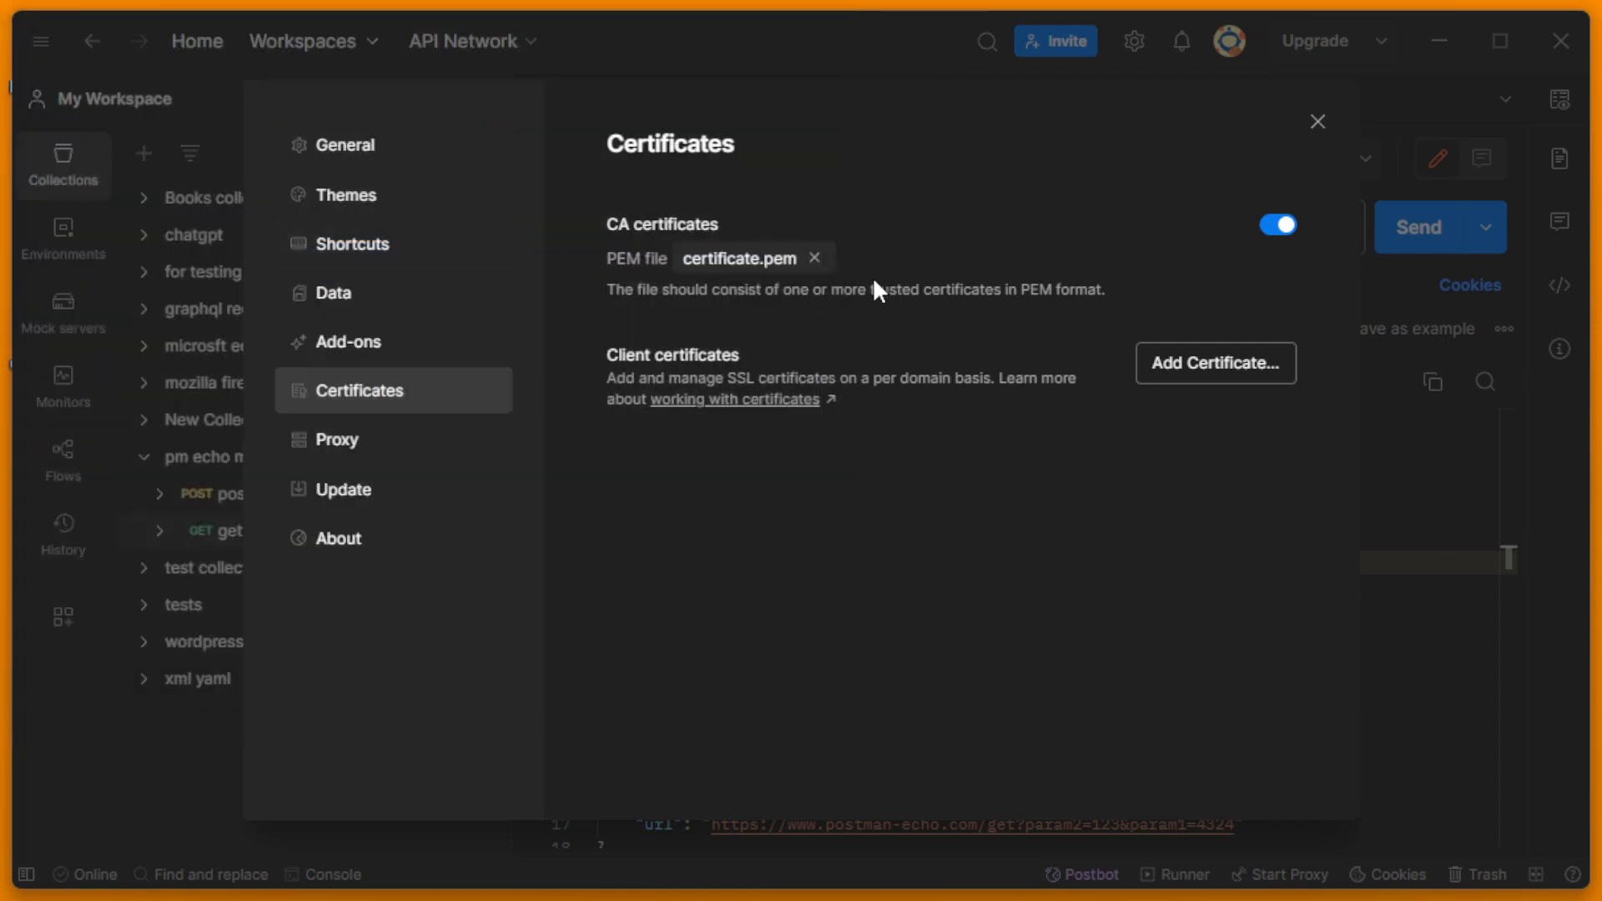
mouse_move(1318, 120)
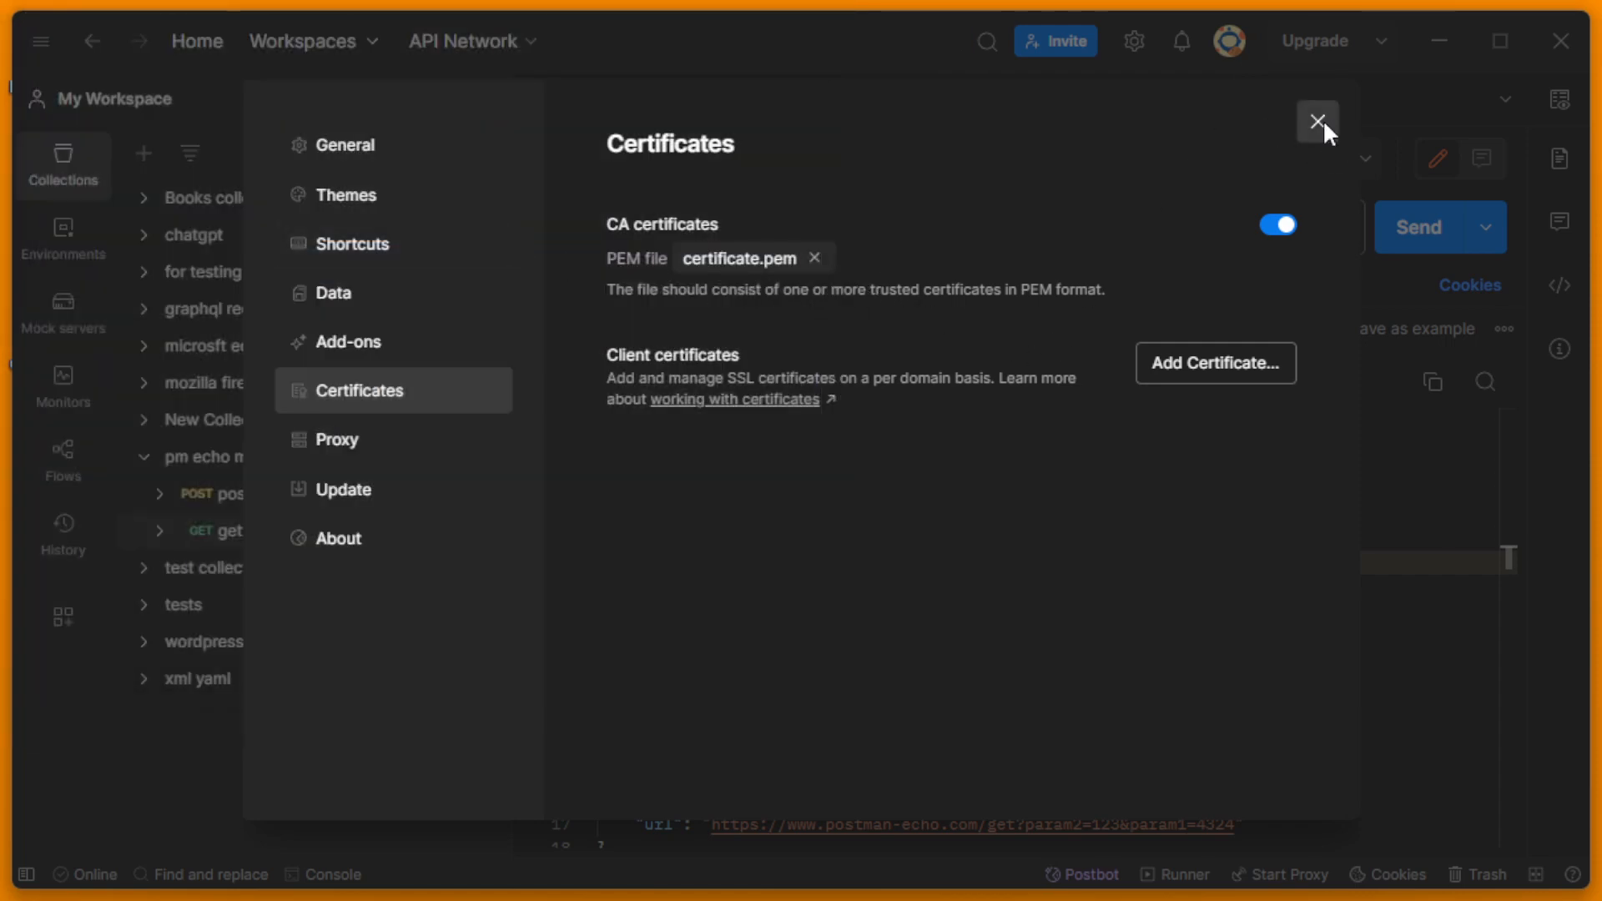
Dismiss Settings and resend the GET to postman-echo, receiving 200 OK.
click(1317, 119)
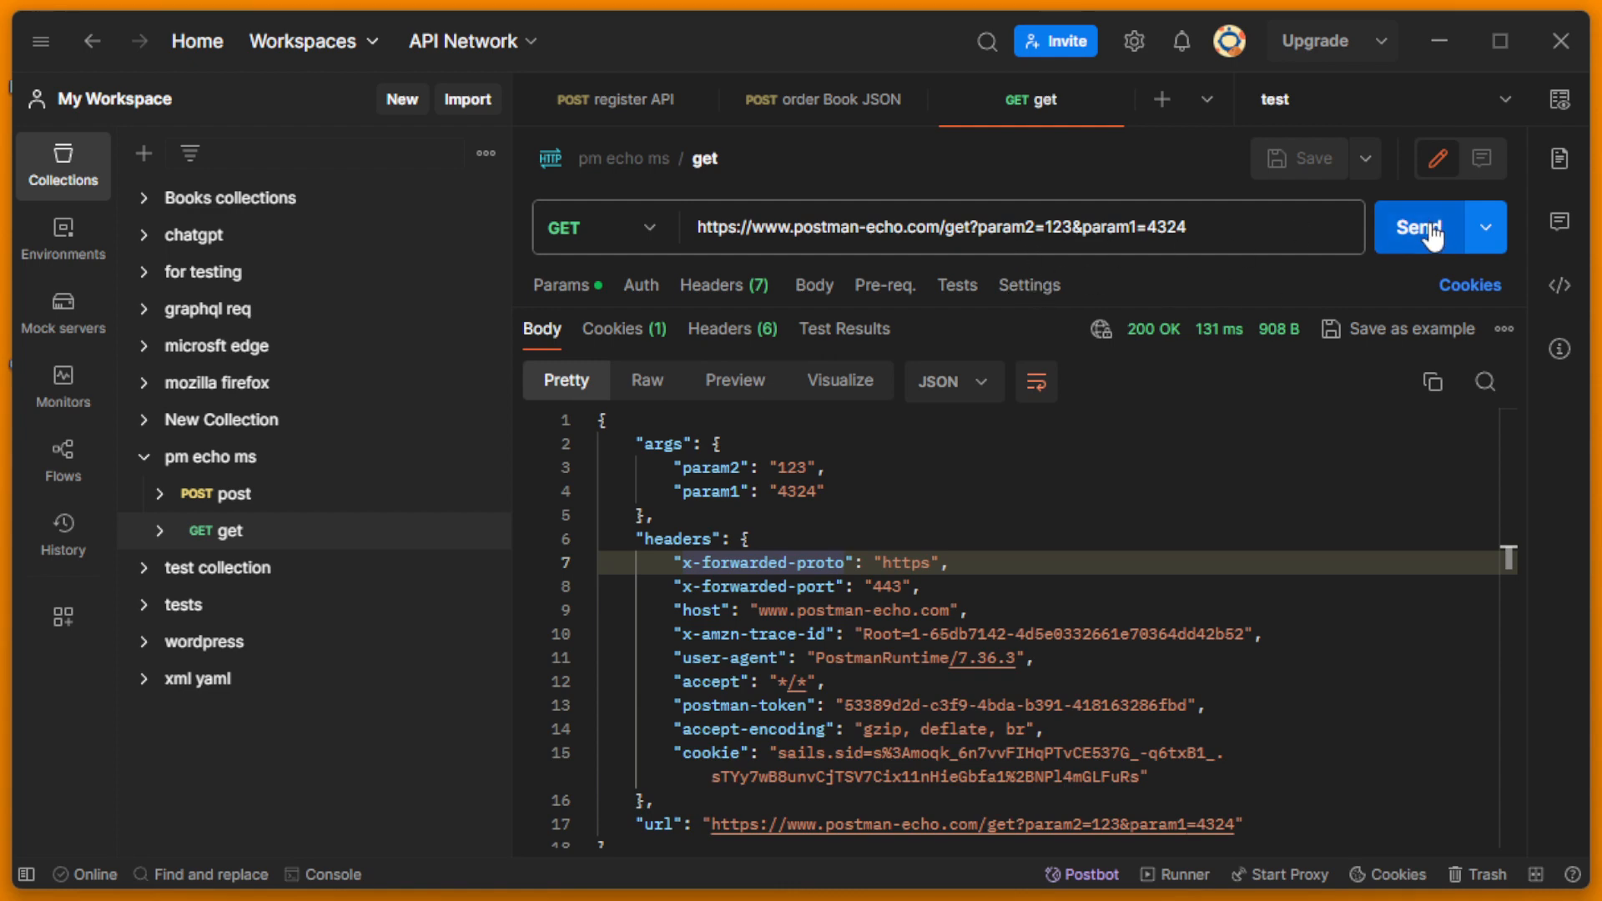
mouse_move(1438, 244)
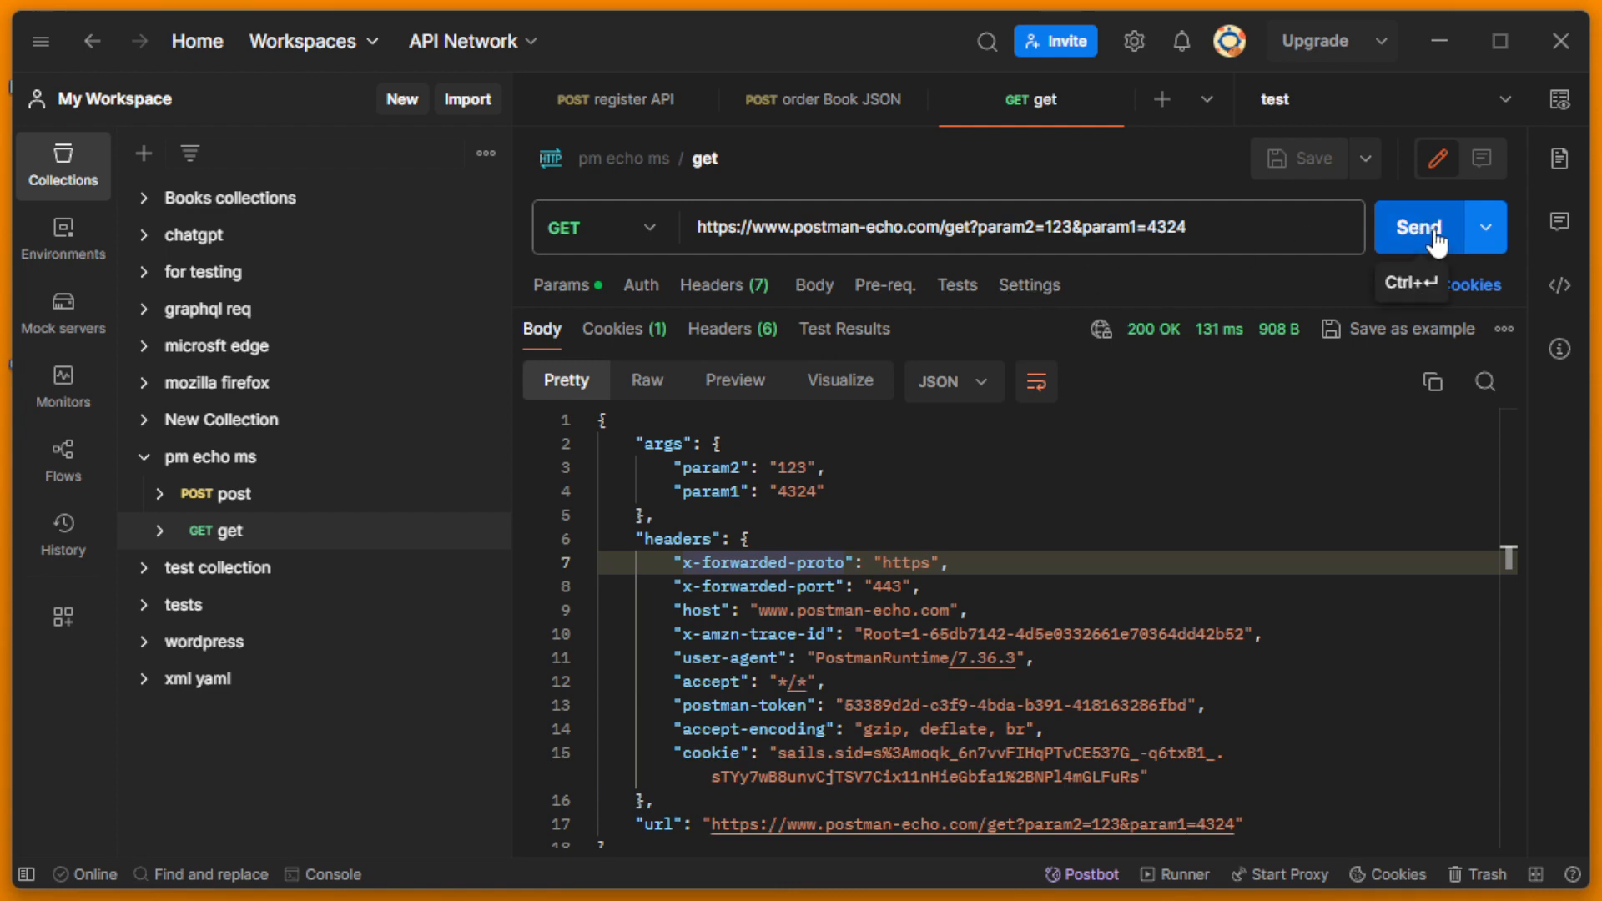
click(1418, 227)
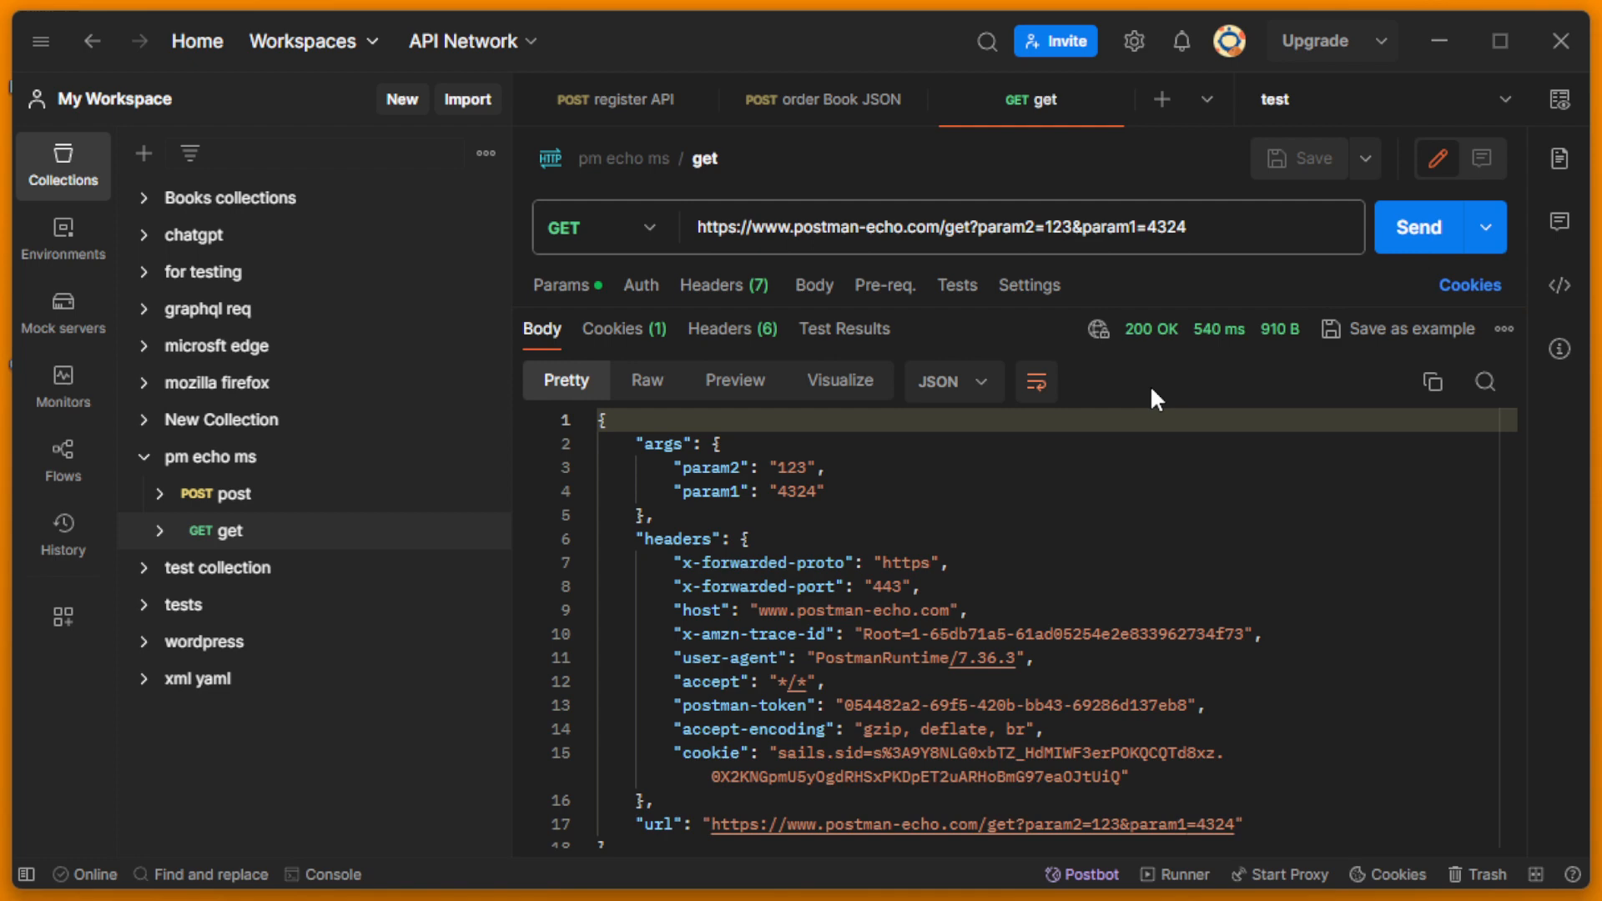
mouse_move(1095, 330)
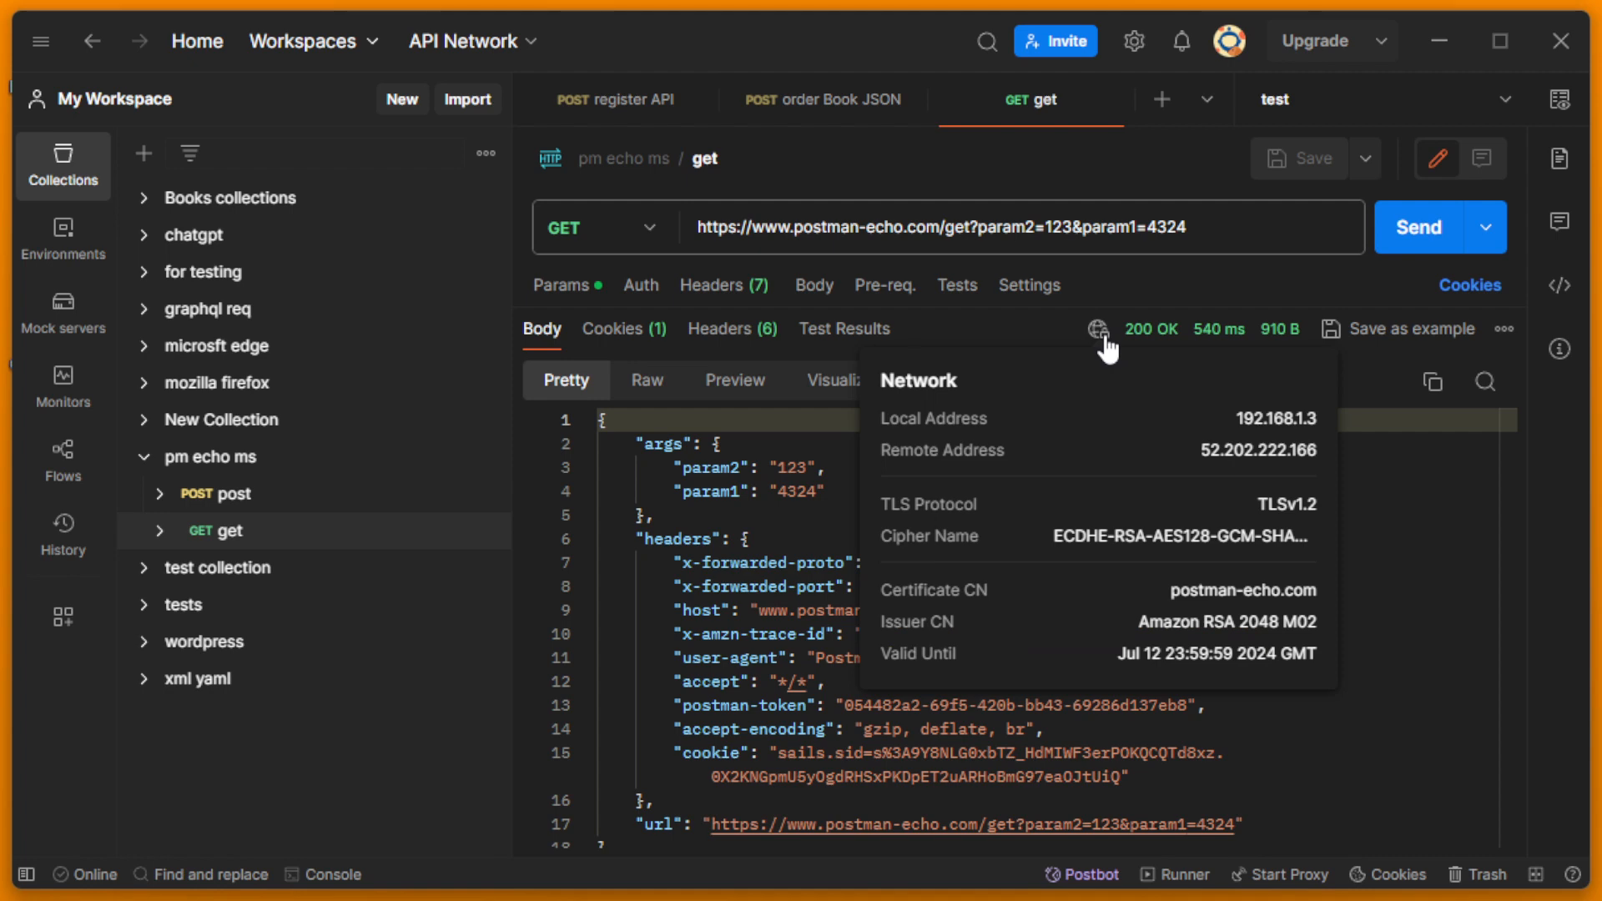
mouse_move(929, 586)
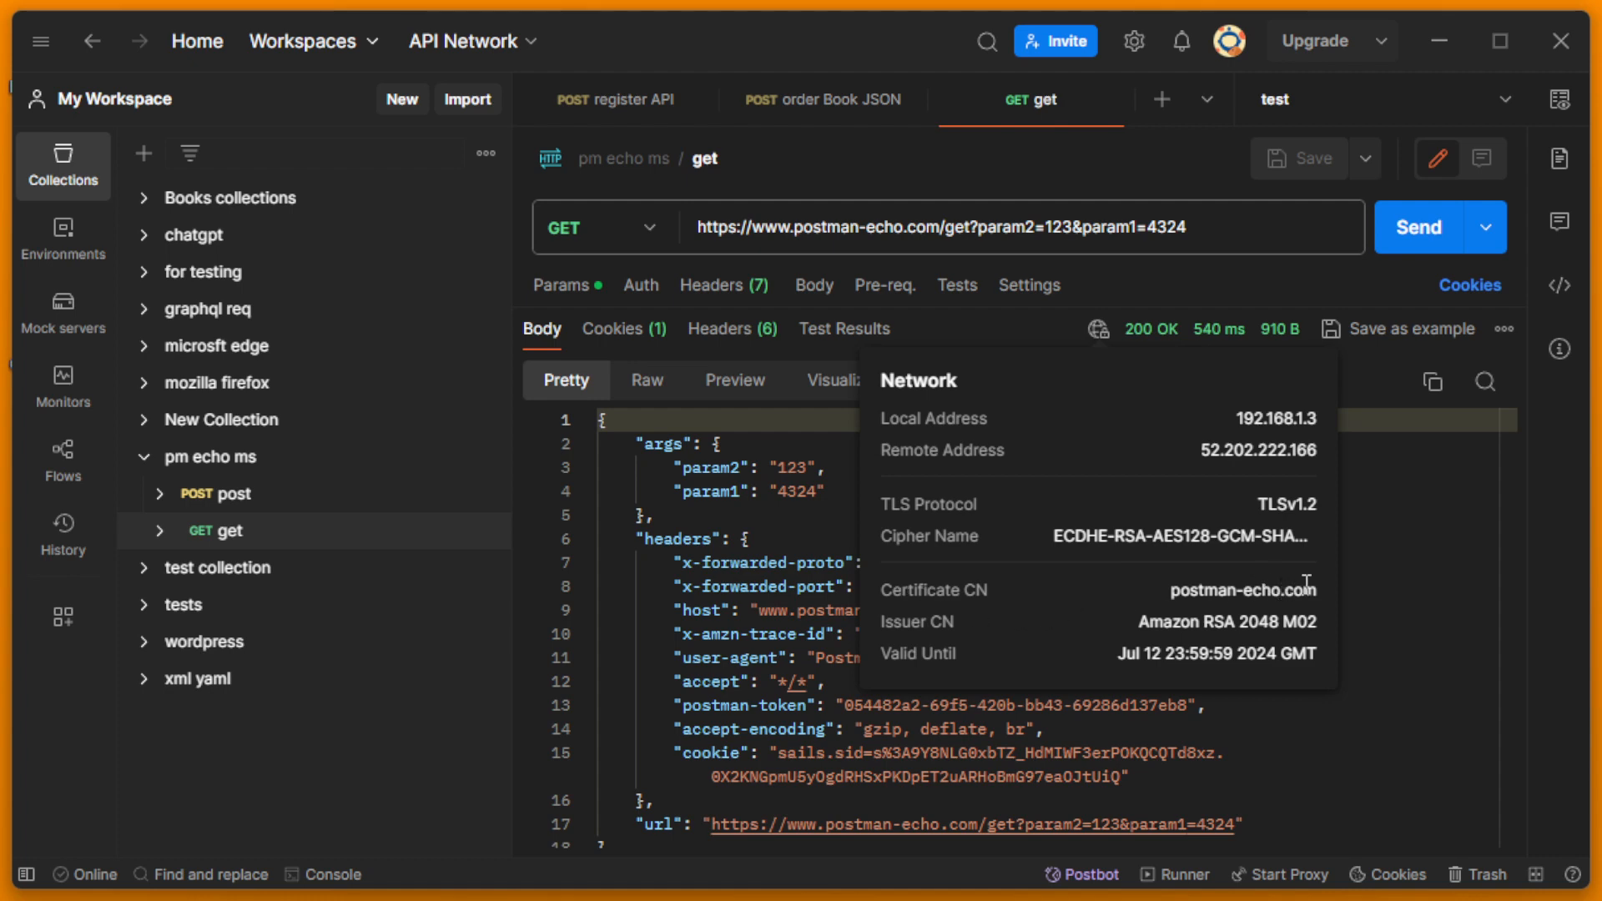
mouse_move(1180, 614)
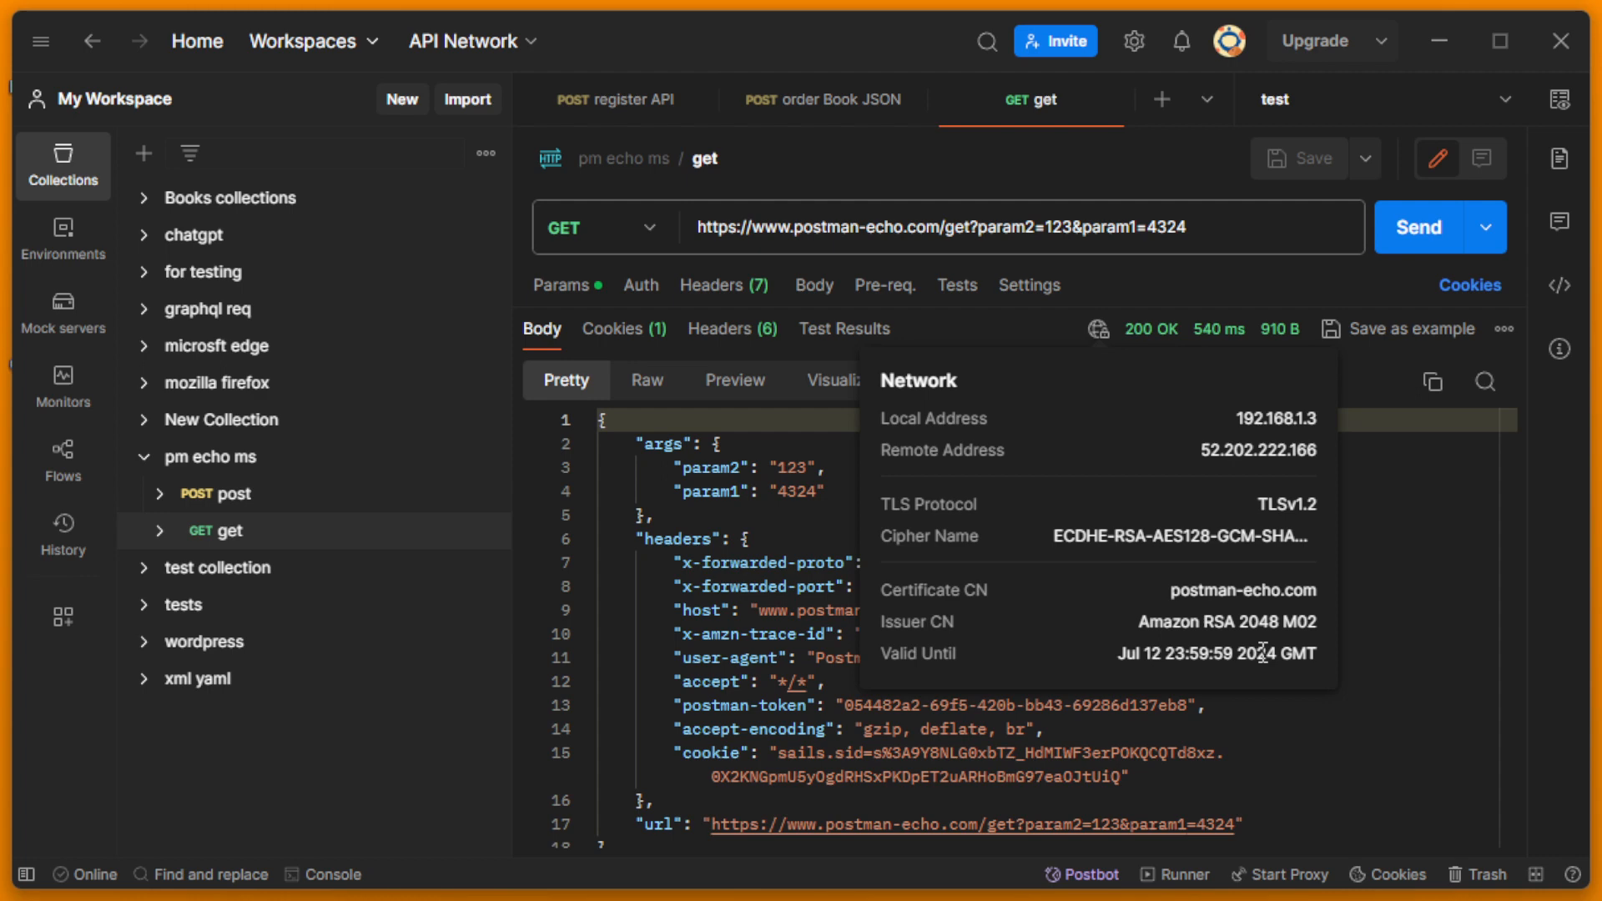
mouse_move(1149, 567)
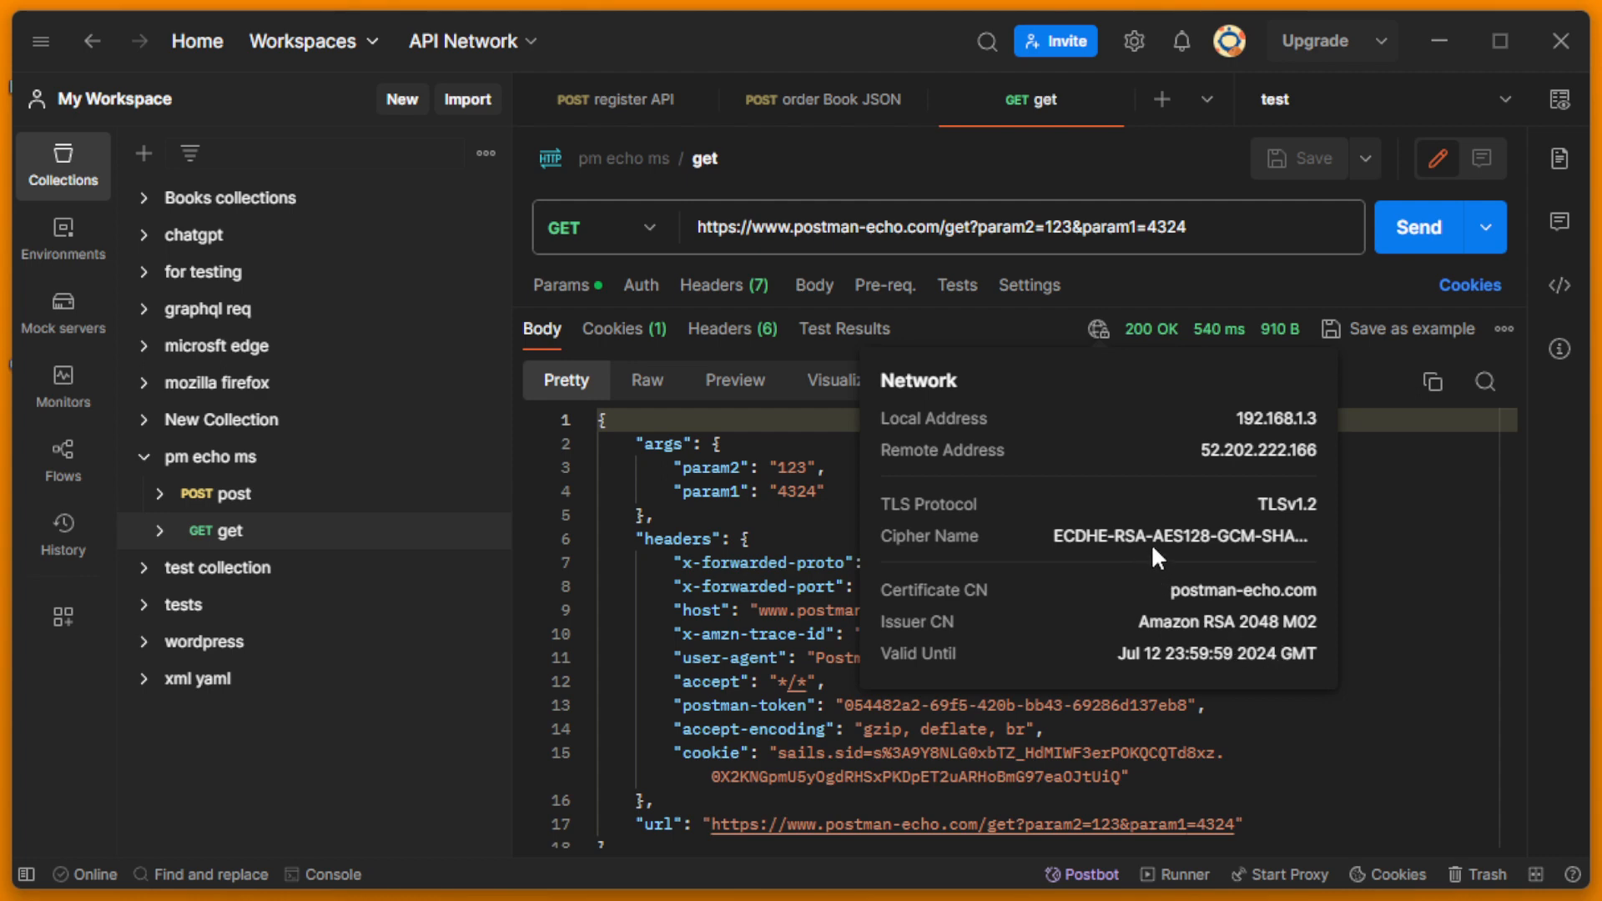
mouse_move(1142, 524)
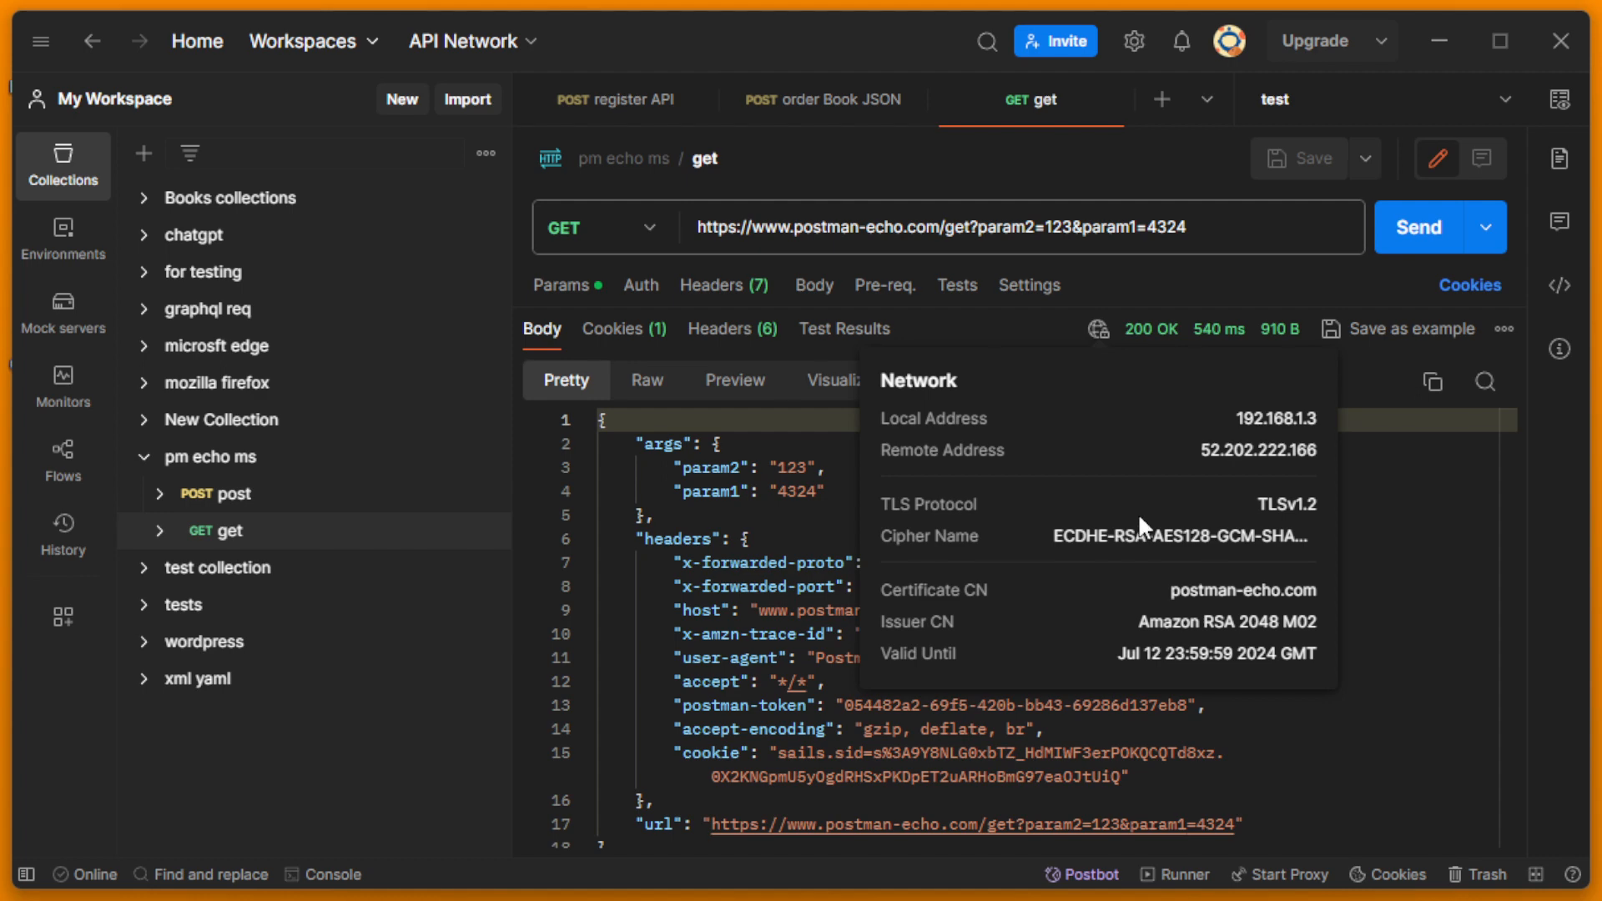
mouse_move(1071, 437)
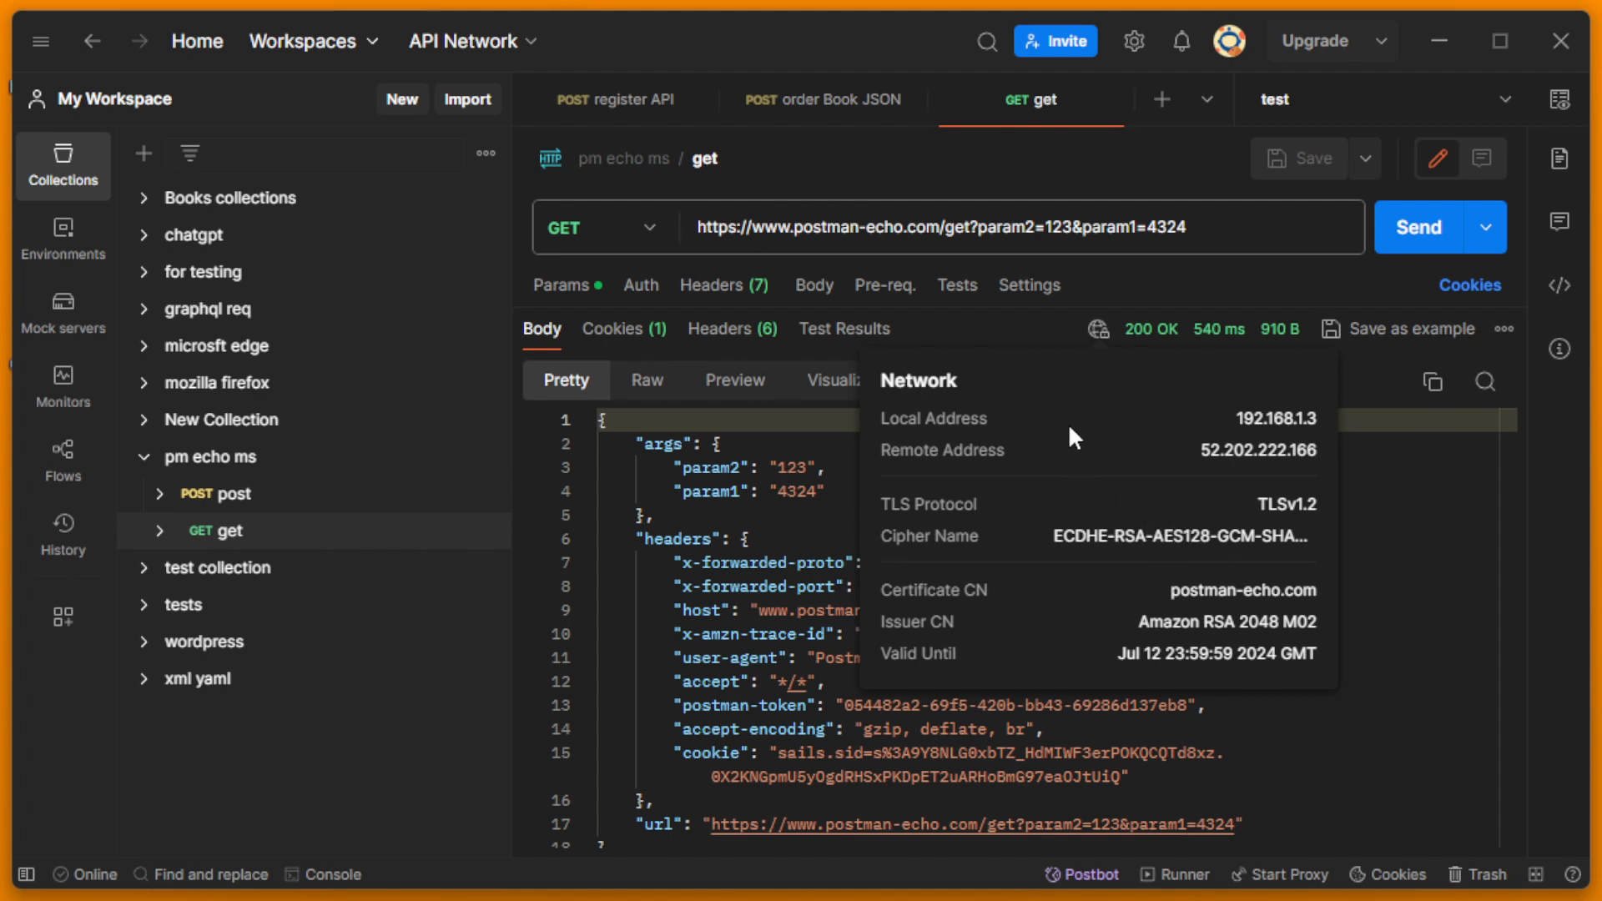
mouse_move(1041, 402)
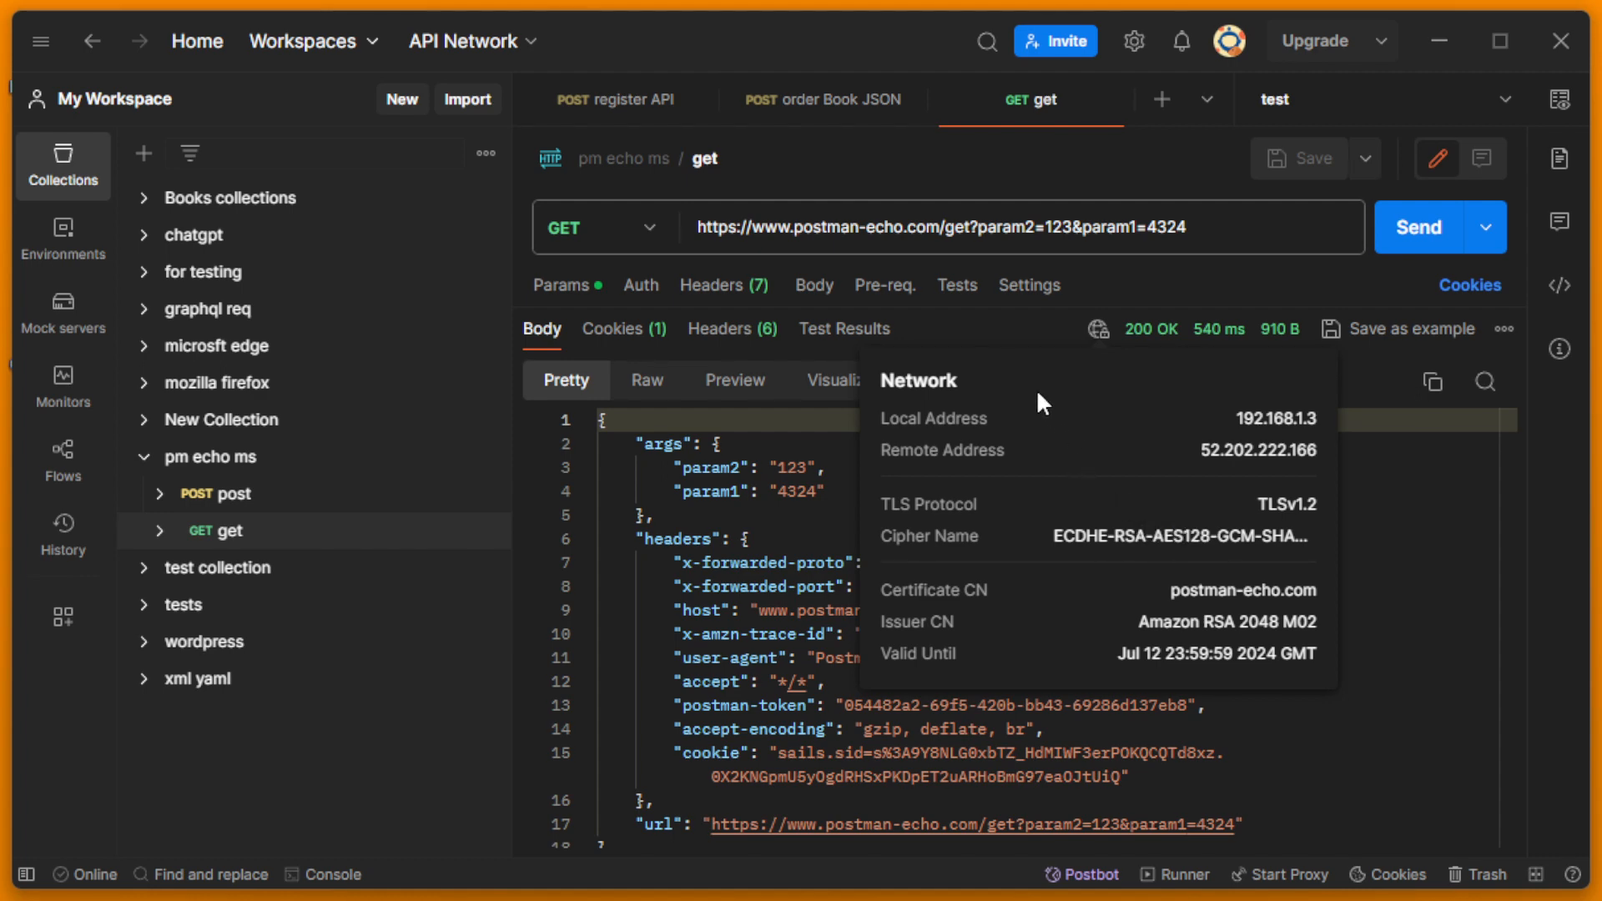
mouse_move(1031, 400)
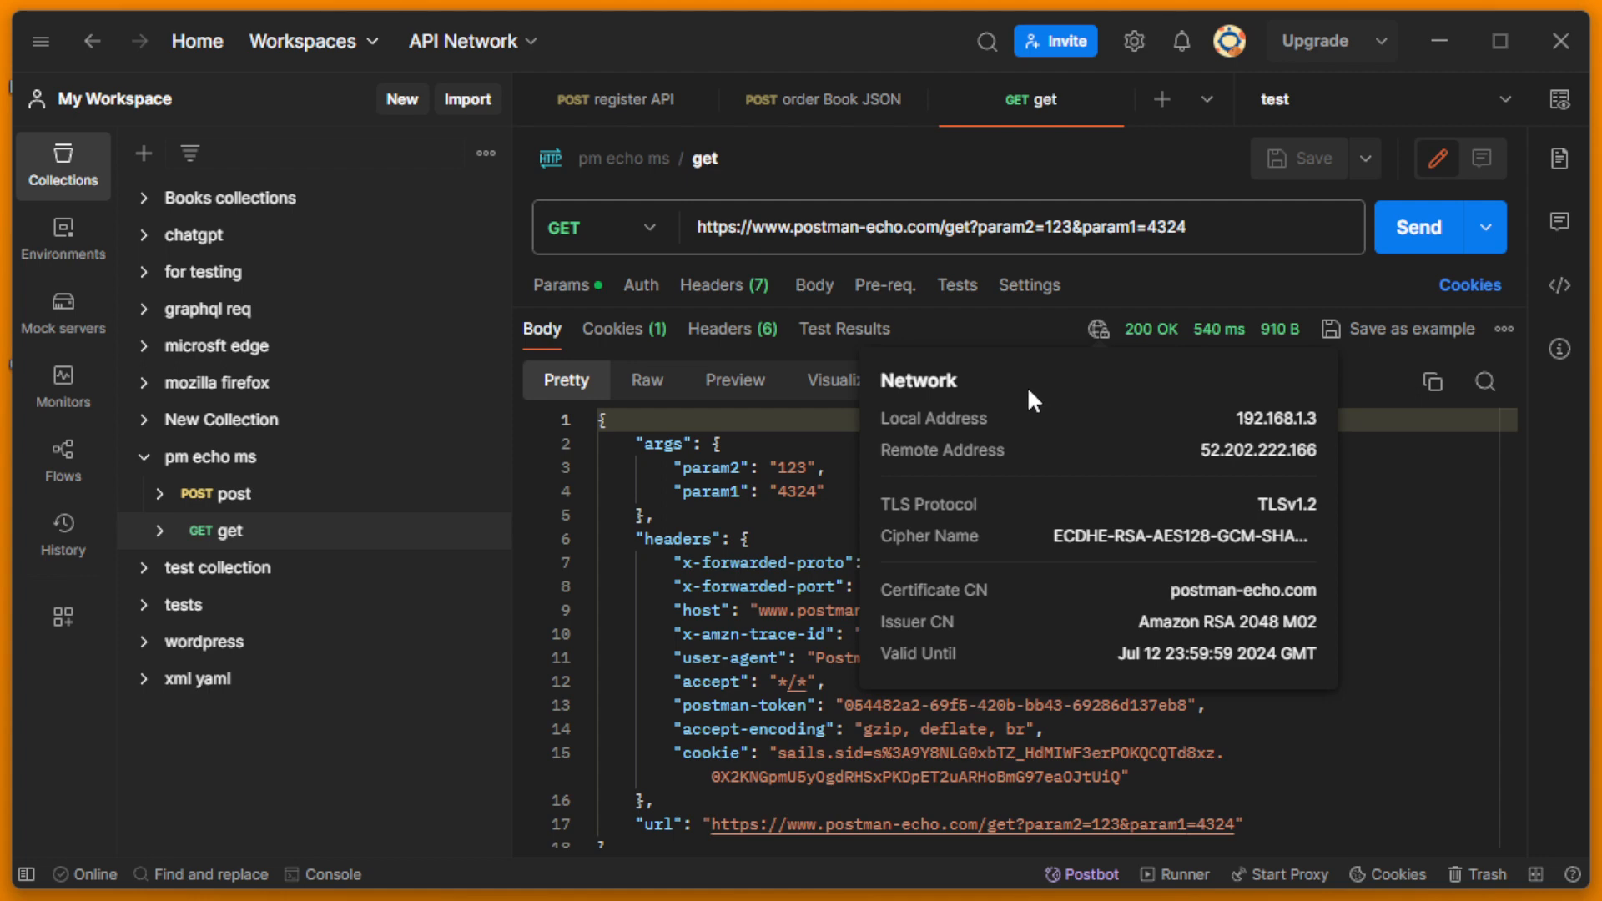
mouse_move(1028, 383)
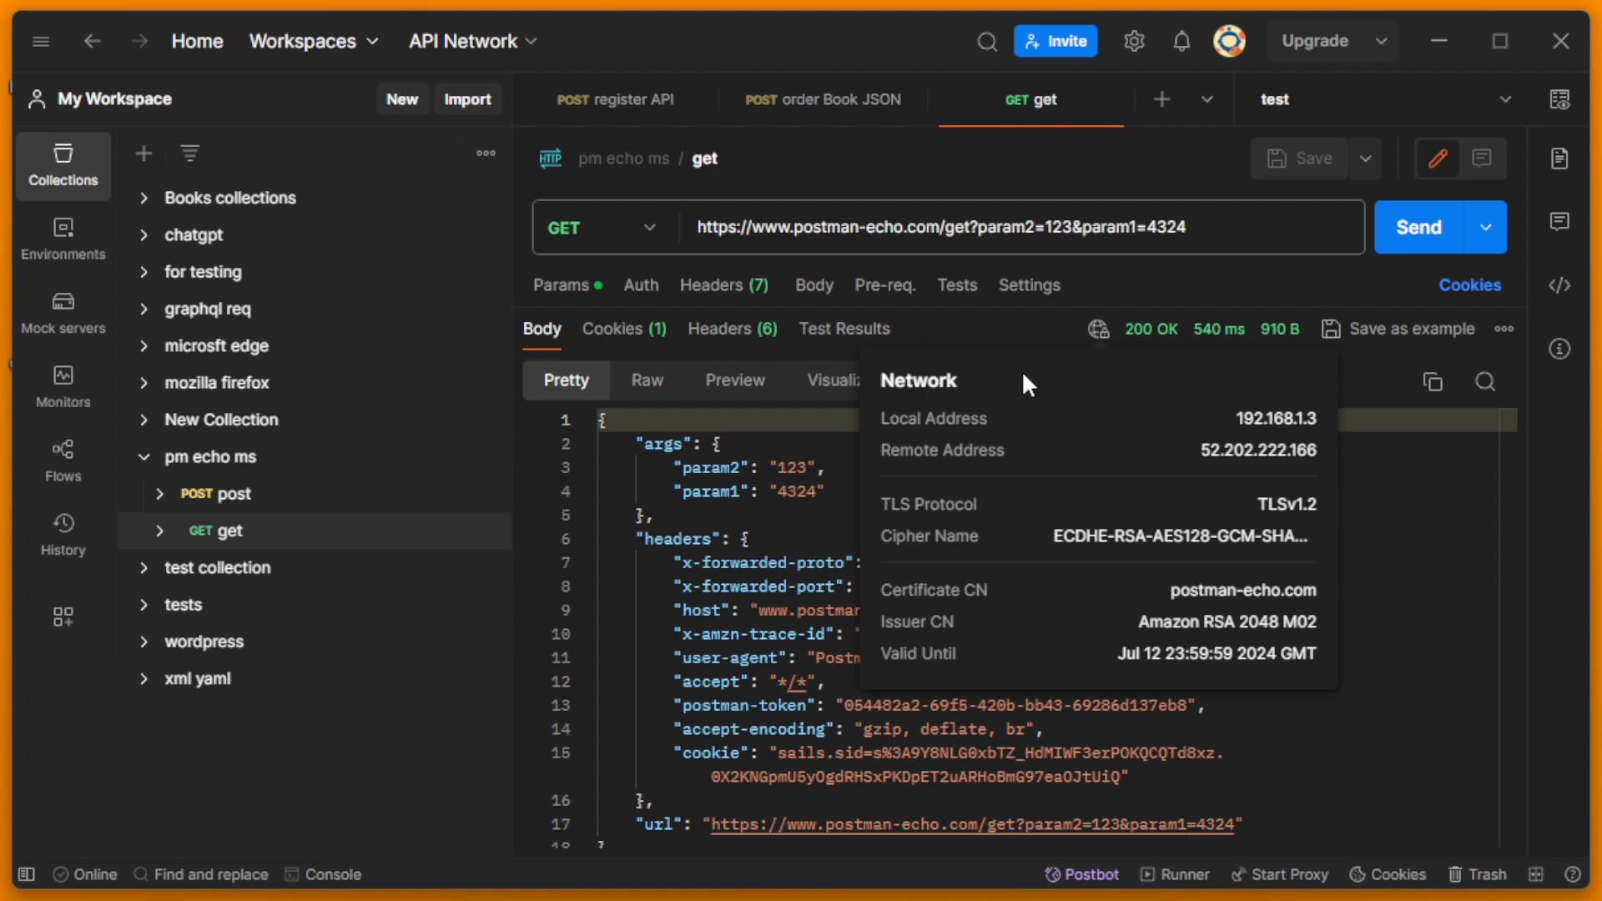